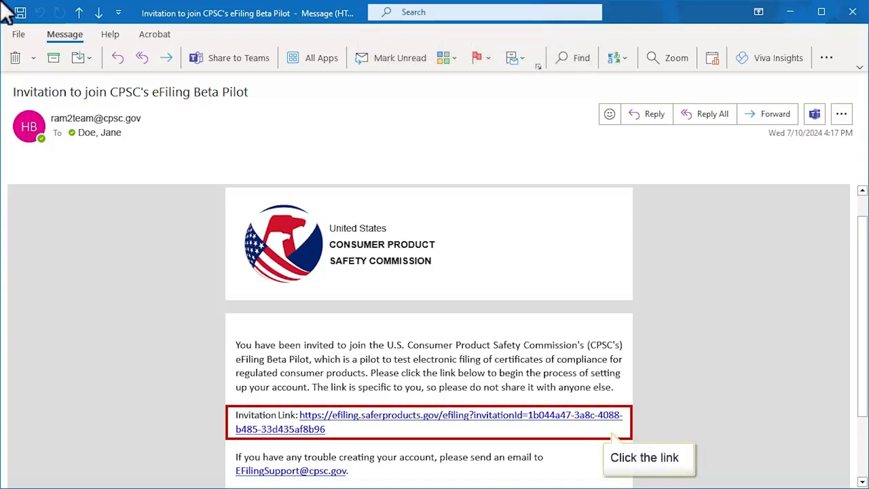
mouse_move(394, 342)
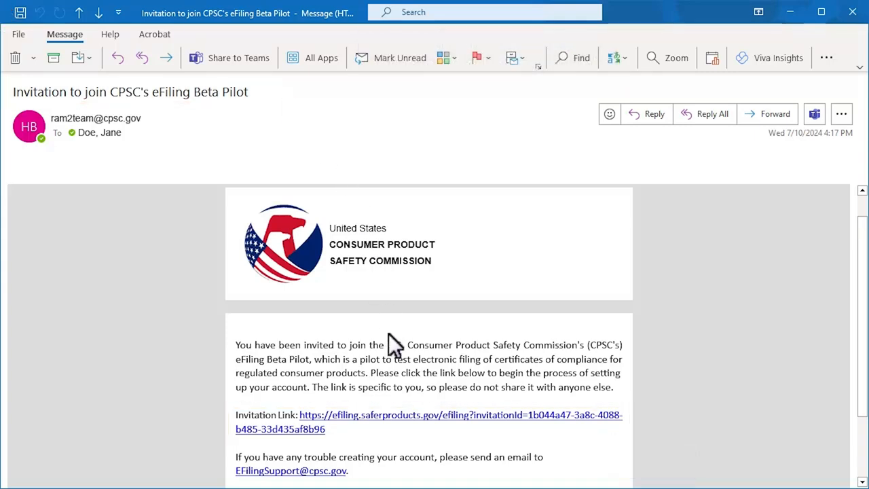
From the Outlook invitation email, start a new eFiling account and acknowledge the legal notice
left_click(461, 423)
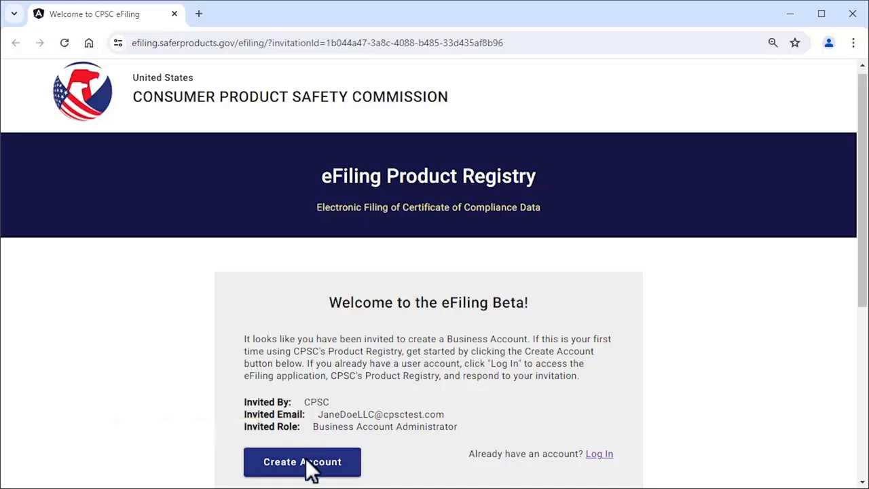
left_click(301, 461)
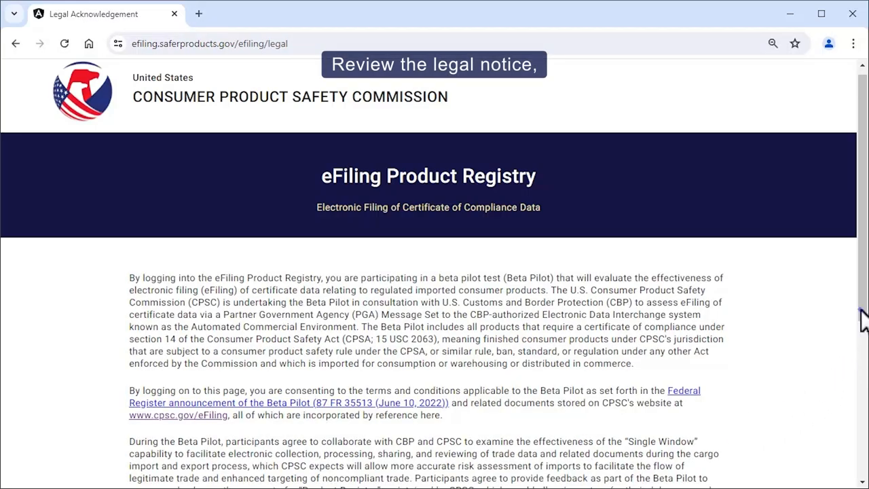
scroll("down", 3)
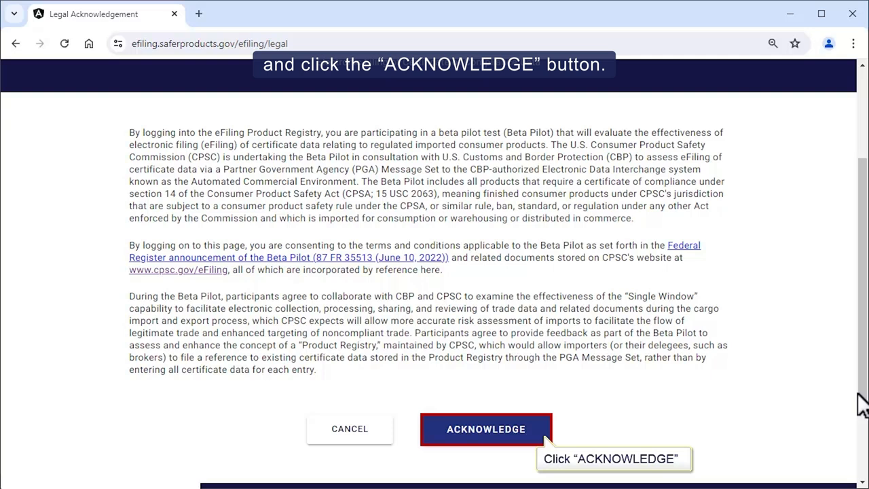
left_click(484, 429)
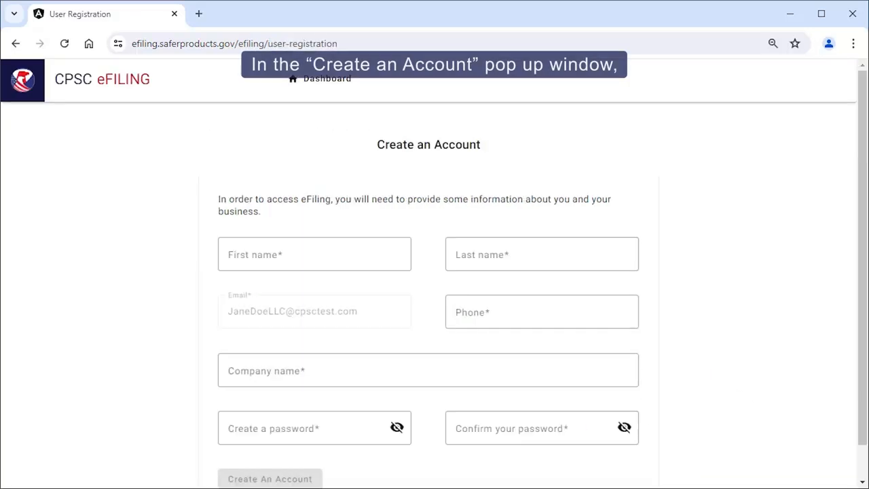
left_click(314, 254)
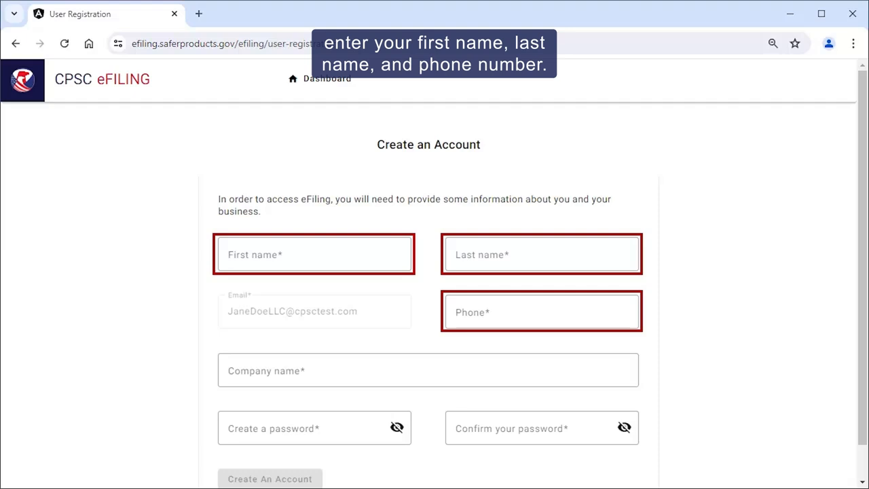
left_click(542, 310)
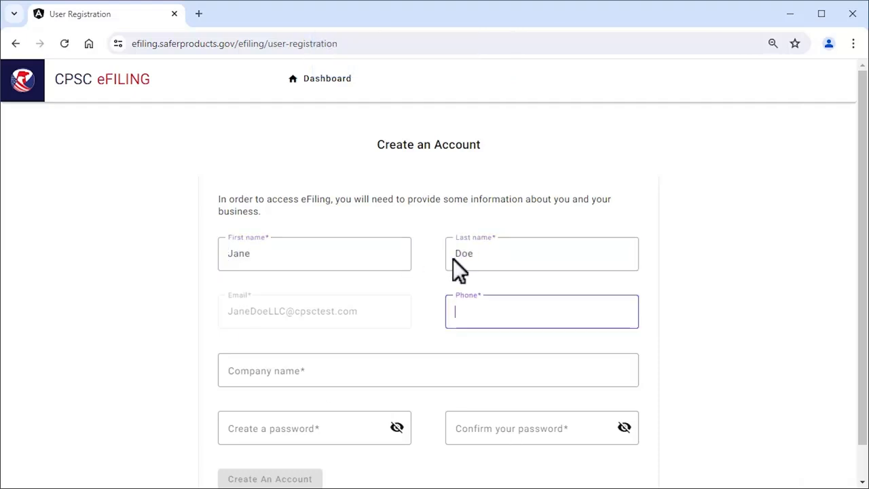
type("111-765-4321")
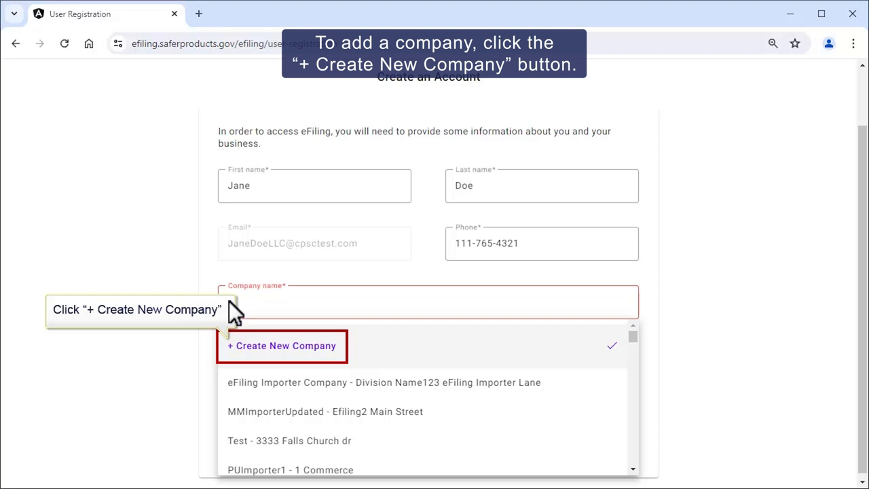
left_click(280, 346)
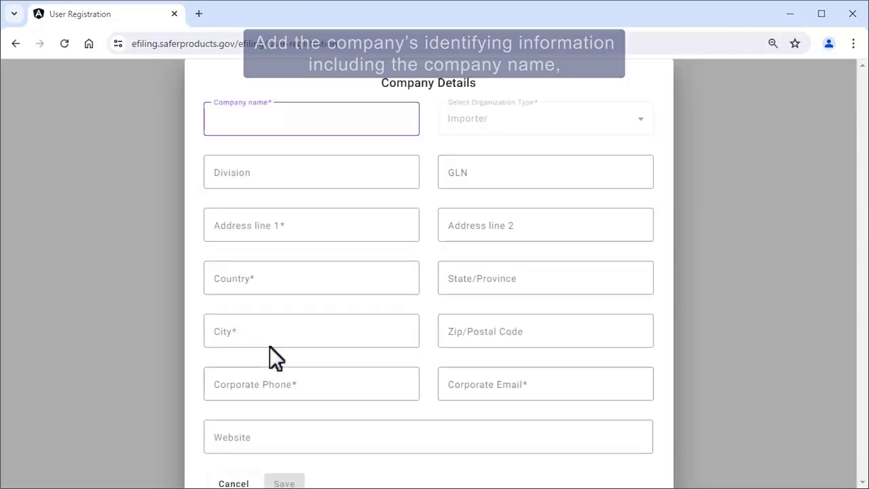
type("Jane Doe LLC")
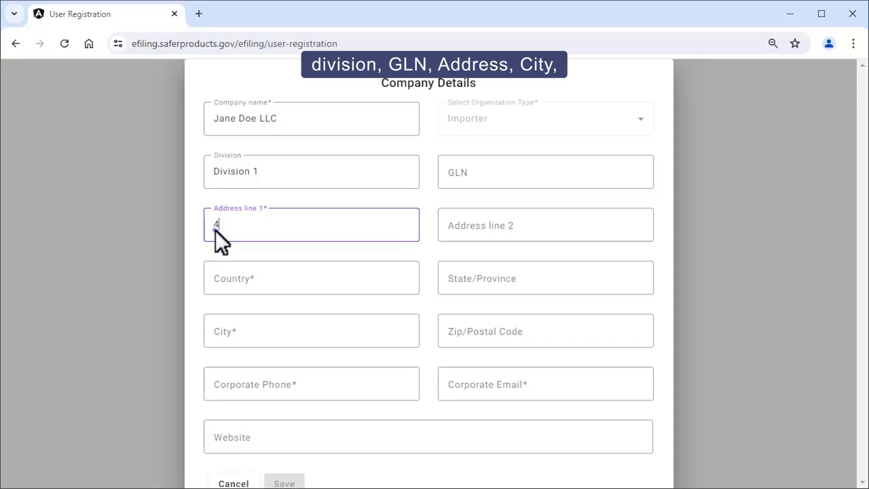
left_click(311, 277)
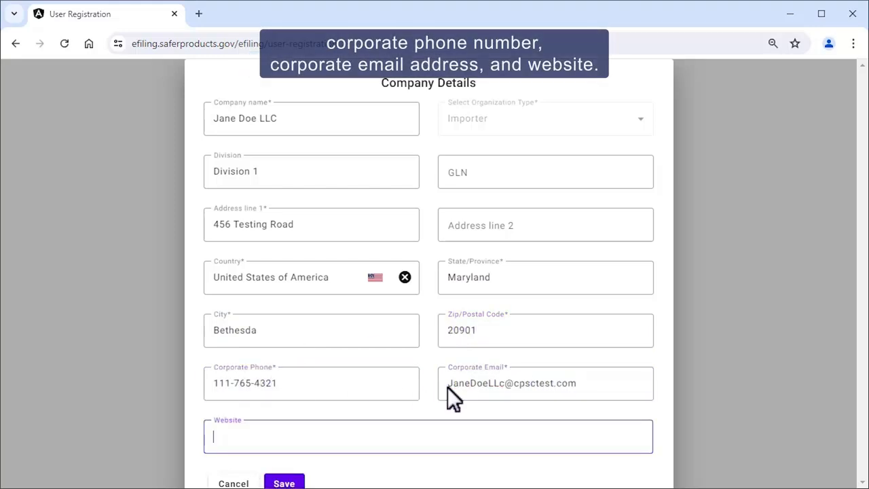
type("www.janedoellc.co")
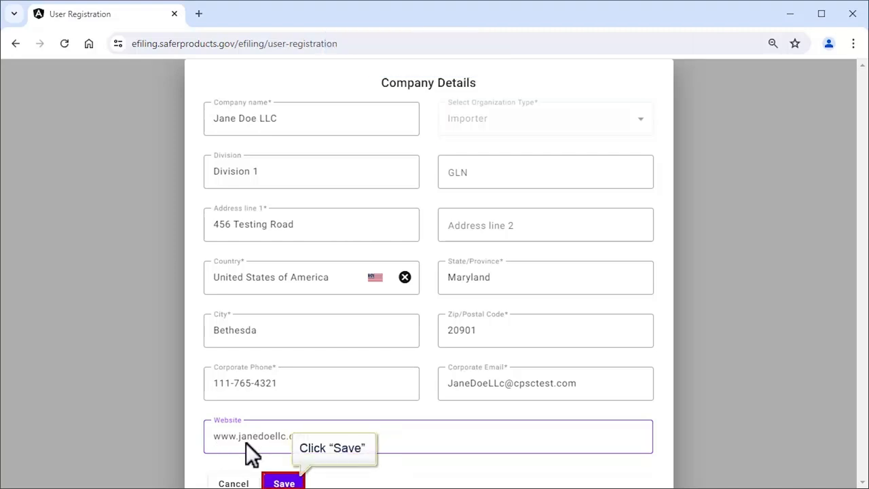
left_click(283, 482)
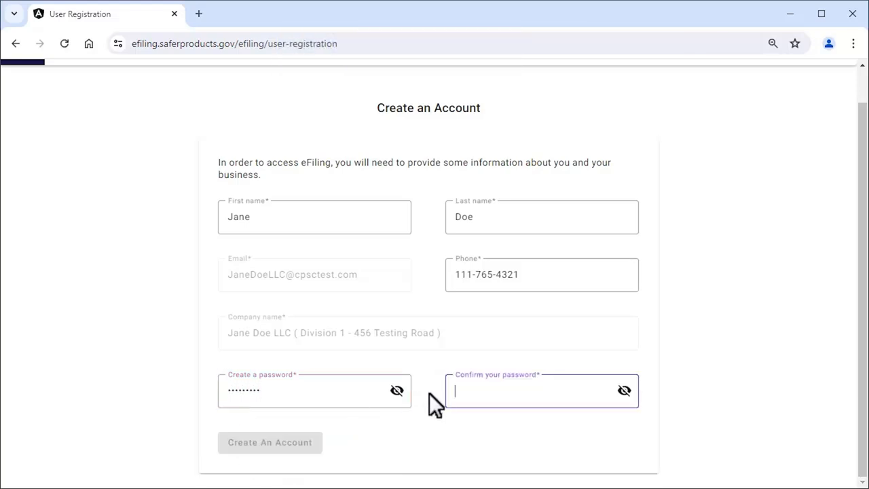
Set and confirm the account password and submit the new account registration
type("••••••••")
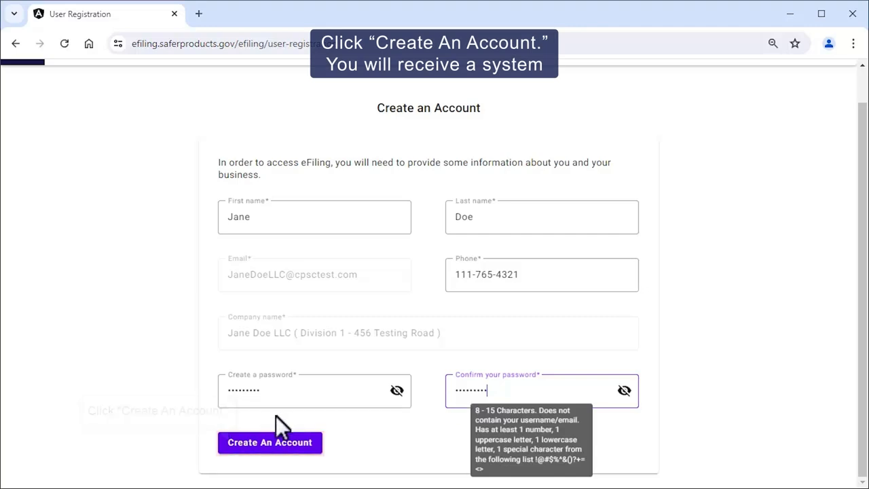
left_click(270, 442)
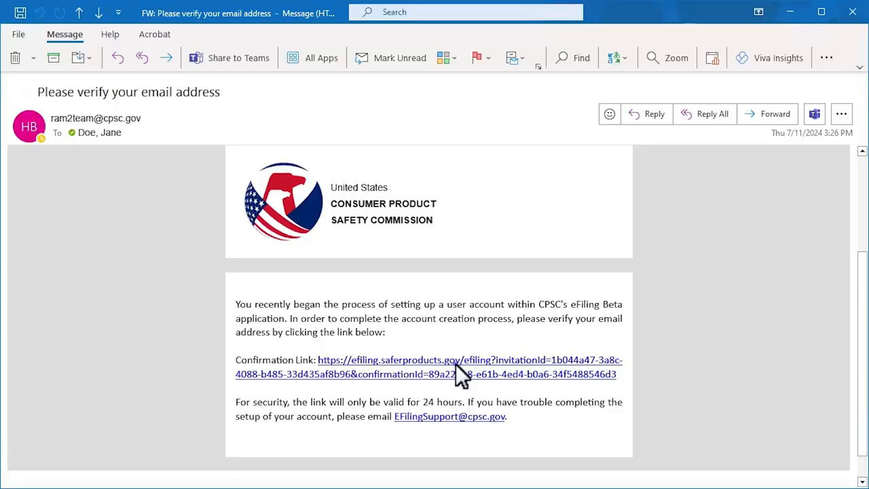
Follow the email confirmation link, proceed to Log In and acknowledge the legal notice
left_click(449, 366)
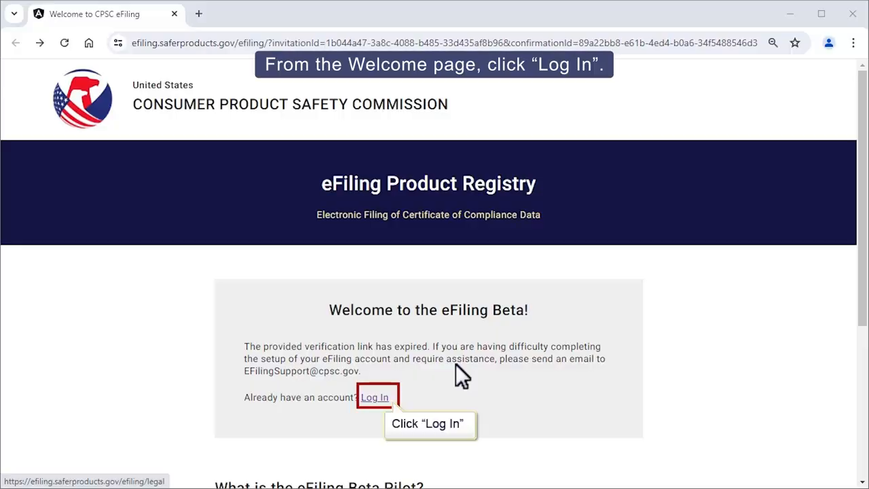
left_click(375, 397)
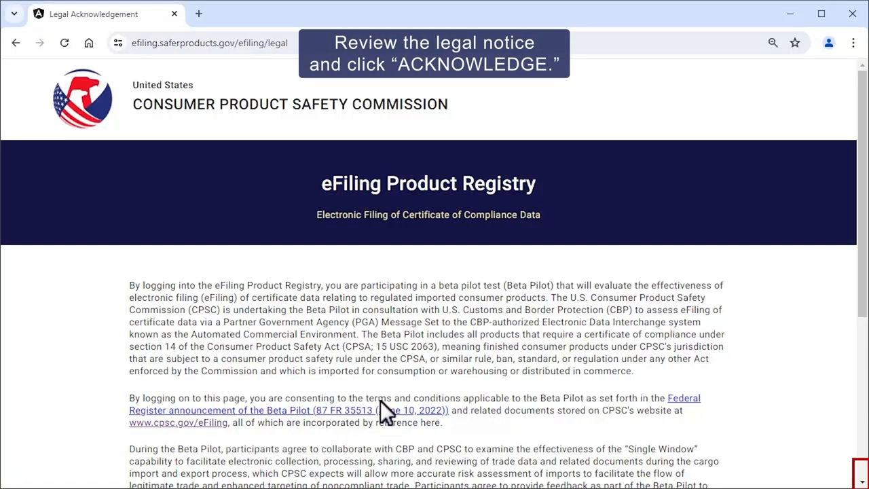
scroll("down", 3)
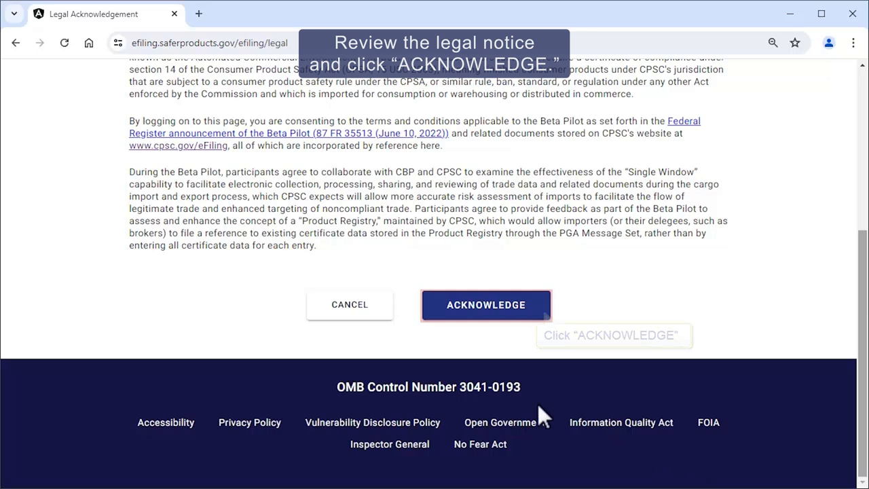
left_click(485, 304)
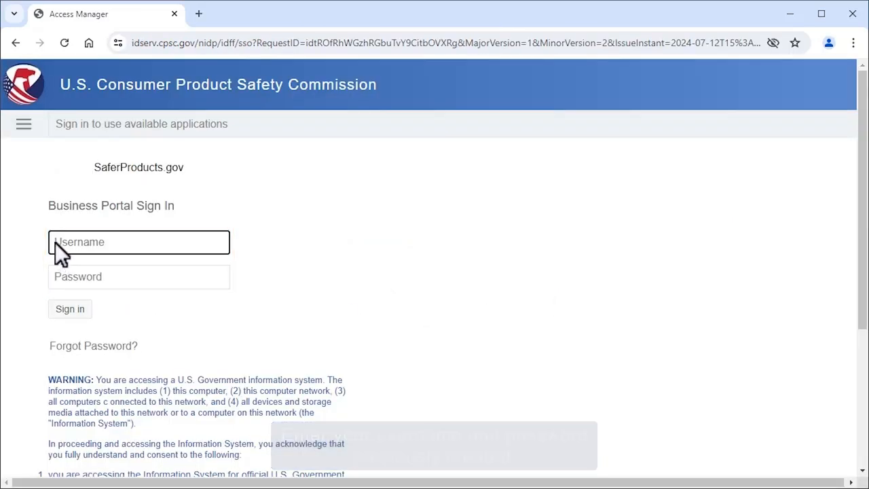
type("JaneDoeLLC@cpsctest.com")
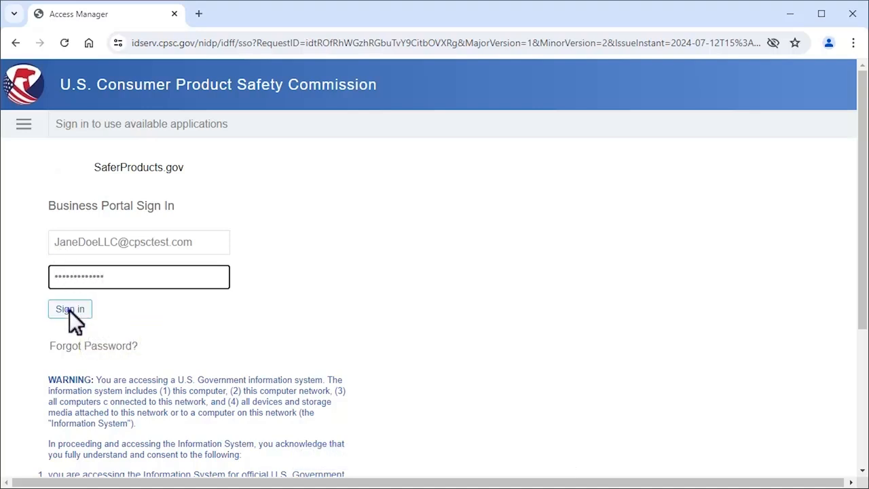
left_click(69, 308)
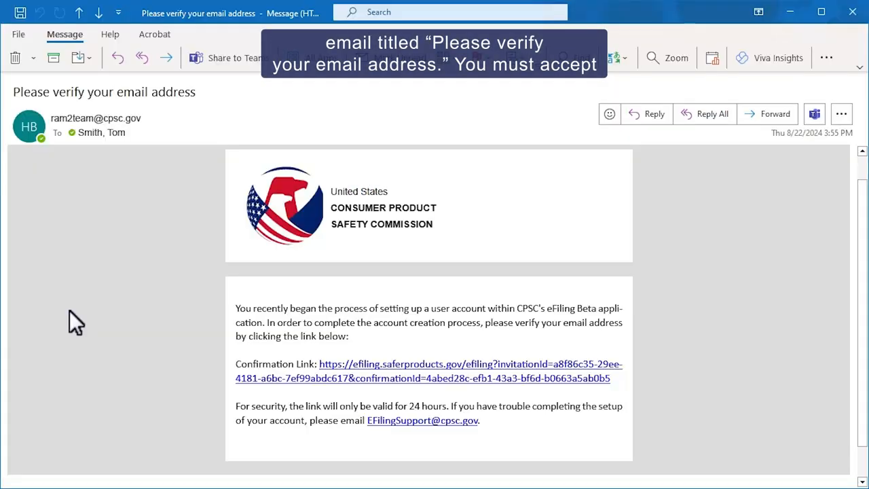
Open the second account's verification email in Outlook and follow its confirmation link
left_click(104, 92)
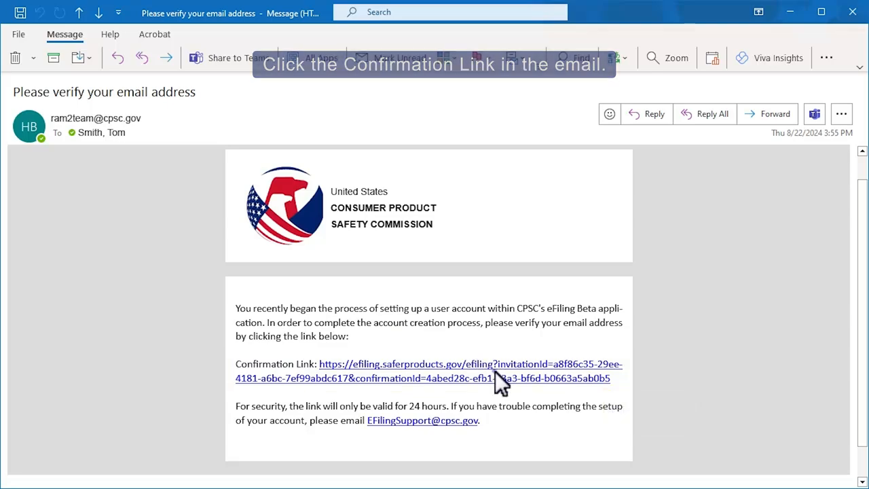
left_click(472, 364)
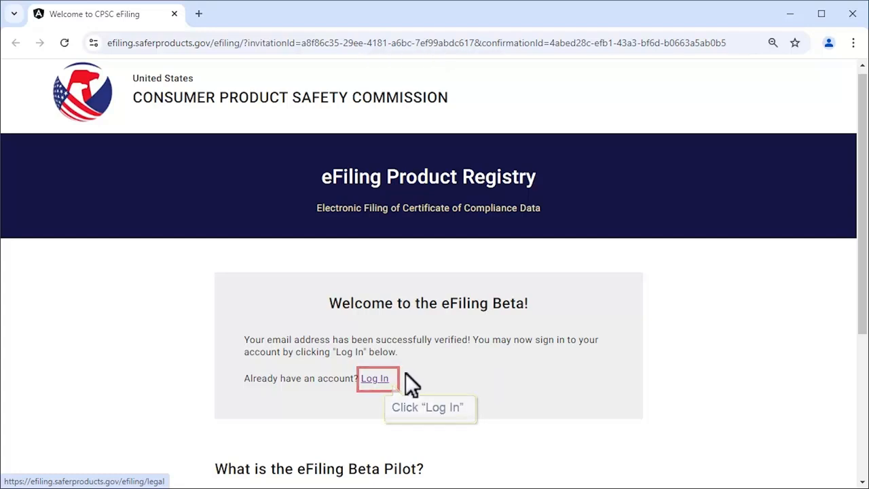
Proceed to Log In, acknowledge the legal notice and sign in with the verified second account
left_click(374, 378)
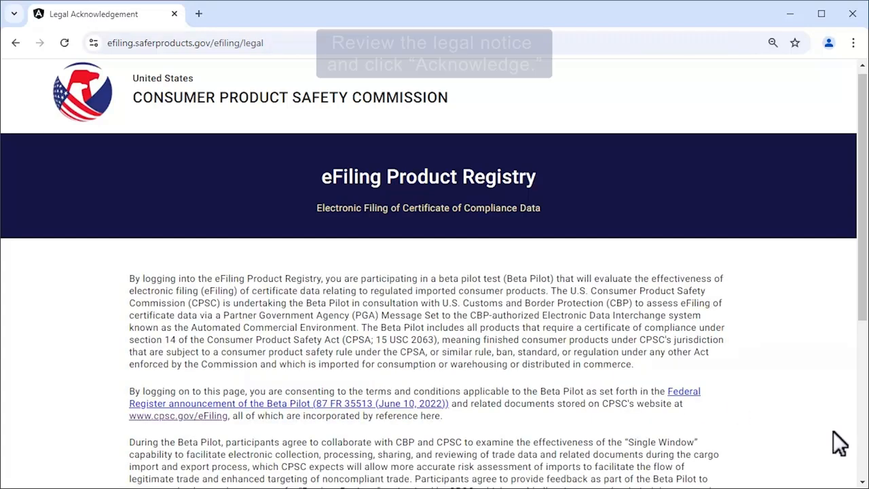
scroll("down", 3)
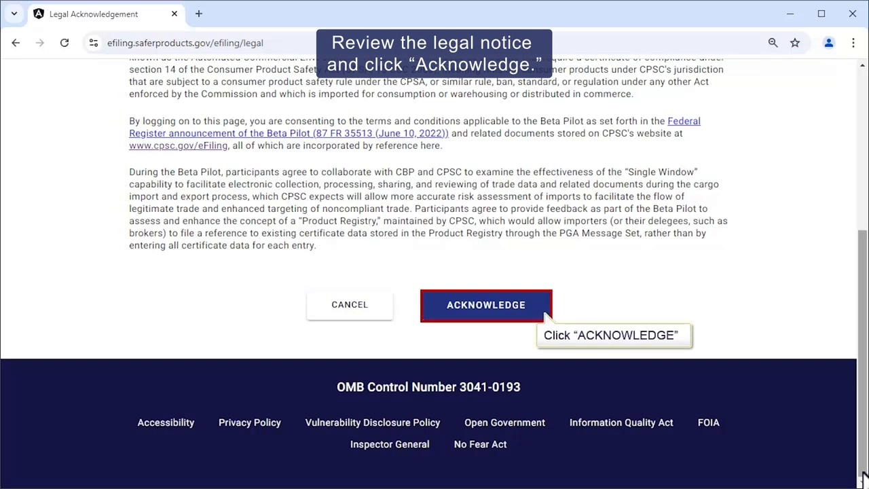
left_click(485, 305)
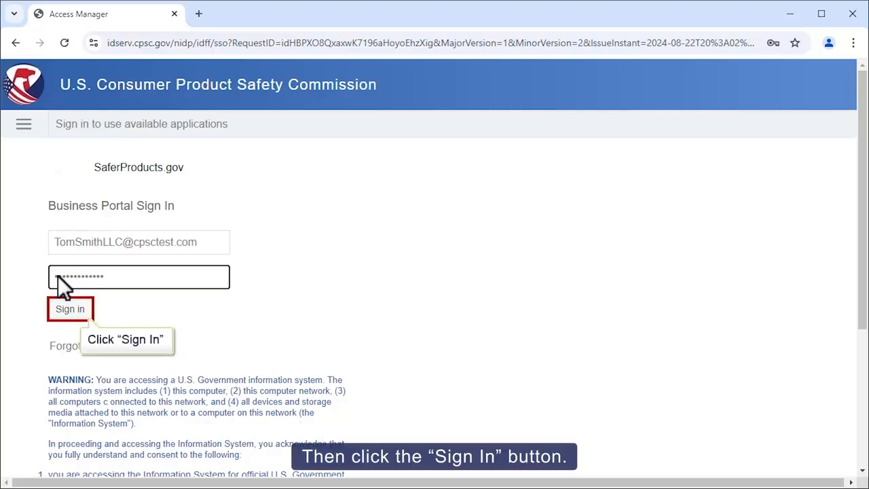
left_click(69, 309)
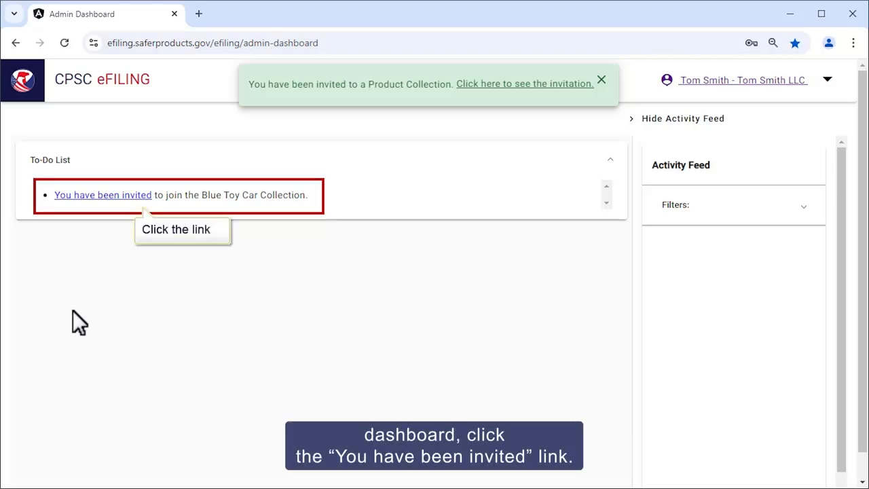
Open the Blue Toy Car Collection invitation, take on the certify permission and accept it
left_click(102, 195)
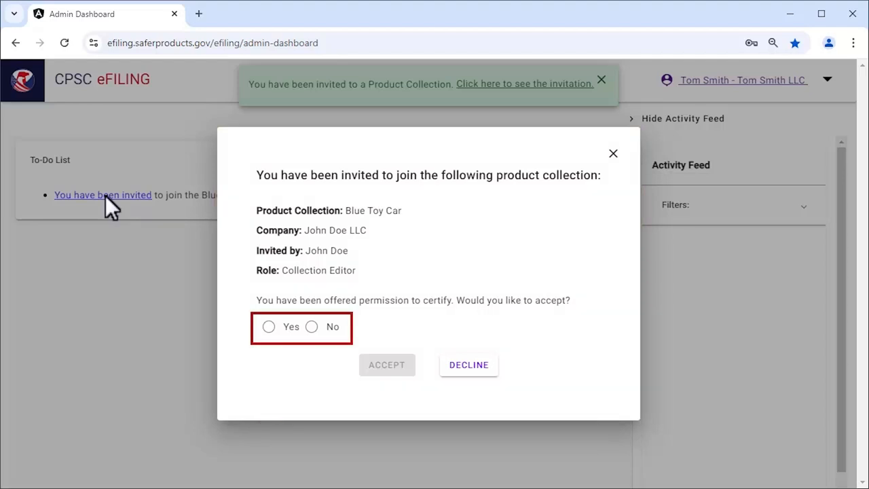
left_click(268, 326)
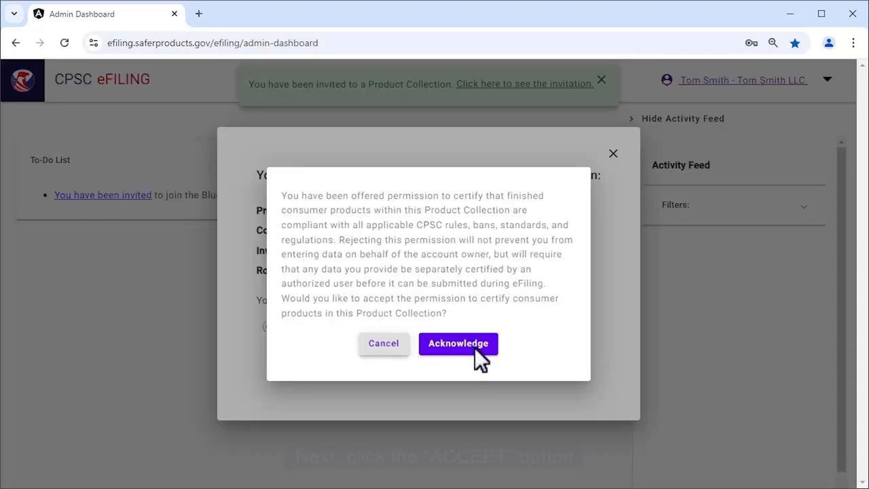
left_click(459, 343)
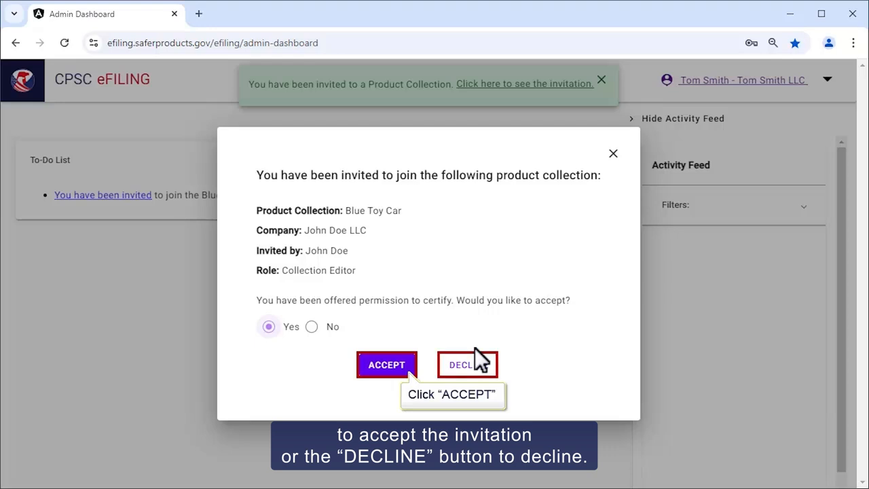
left_click(386, 364)
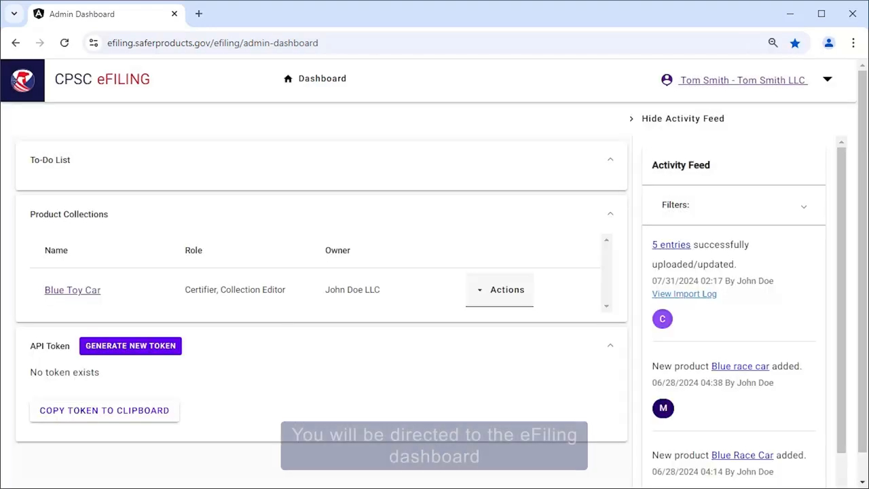